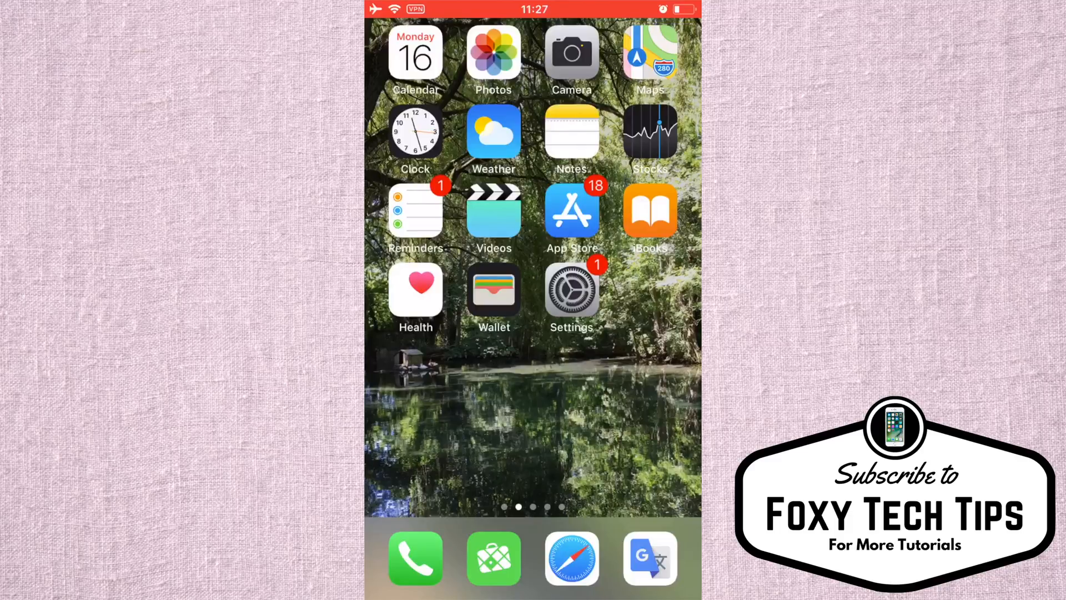
Go from the home screen into Settings and reach the Control Centre page
left_click(572, 289)
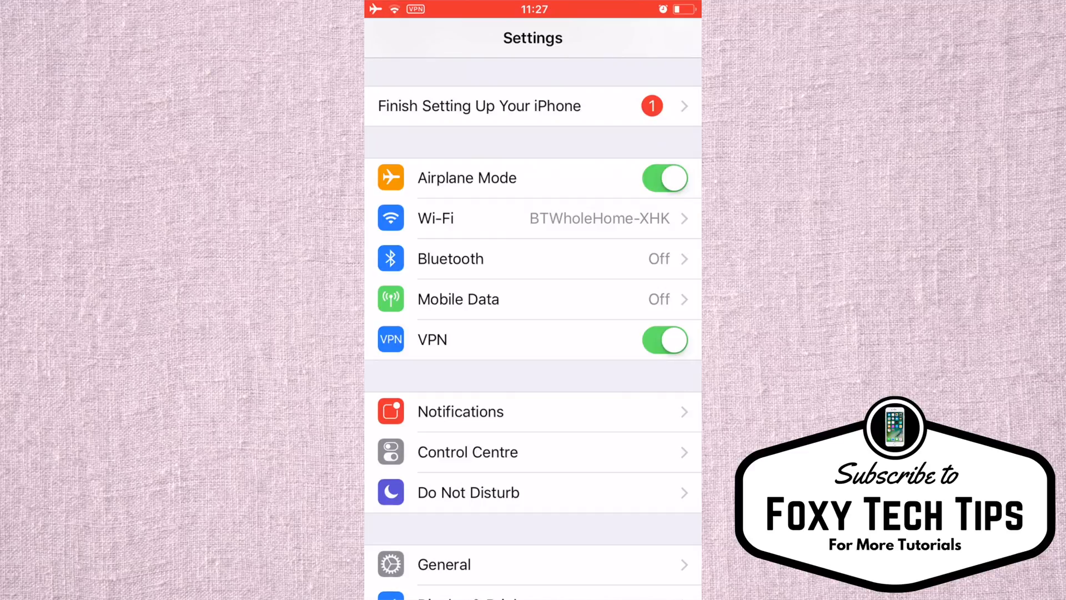
left_click(468, 452)
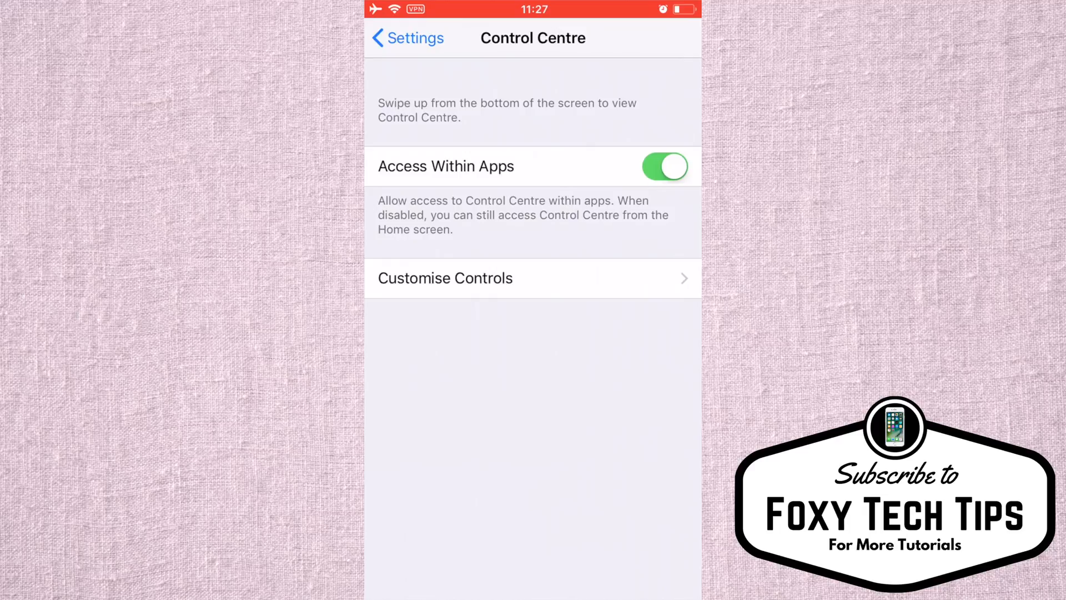
Enter Customise Controls and add Stopwatch from the More Controls list
left_click(444, 278)
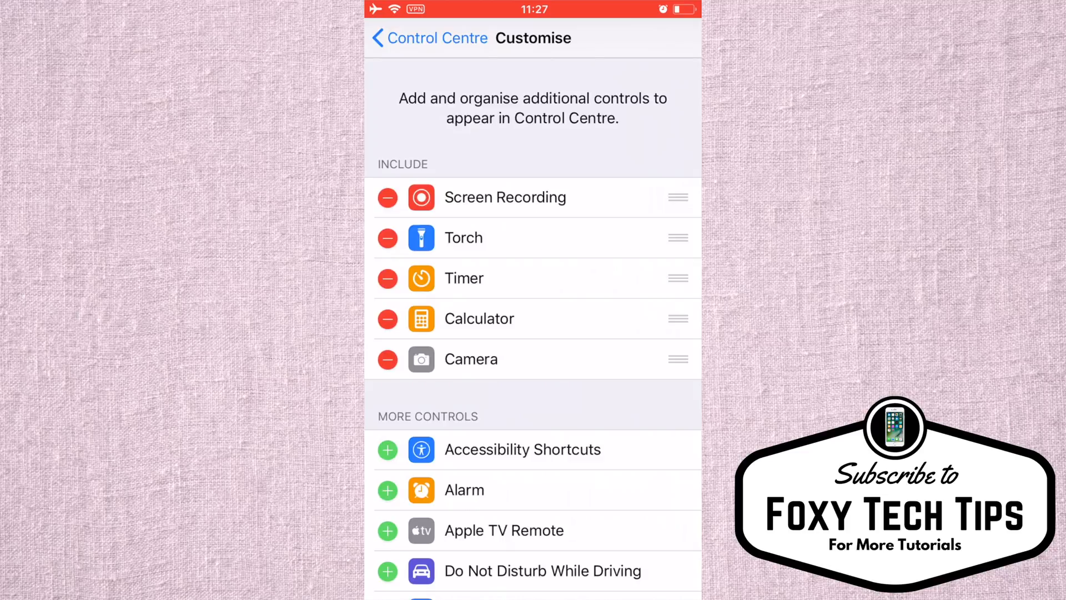
scroll("down", 3)
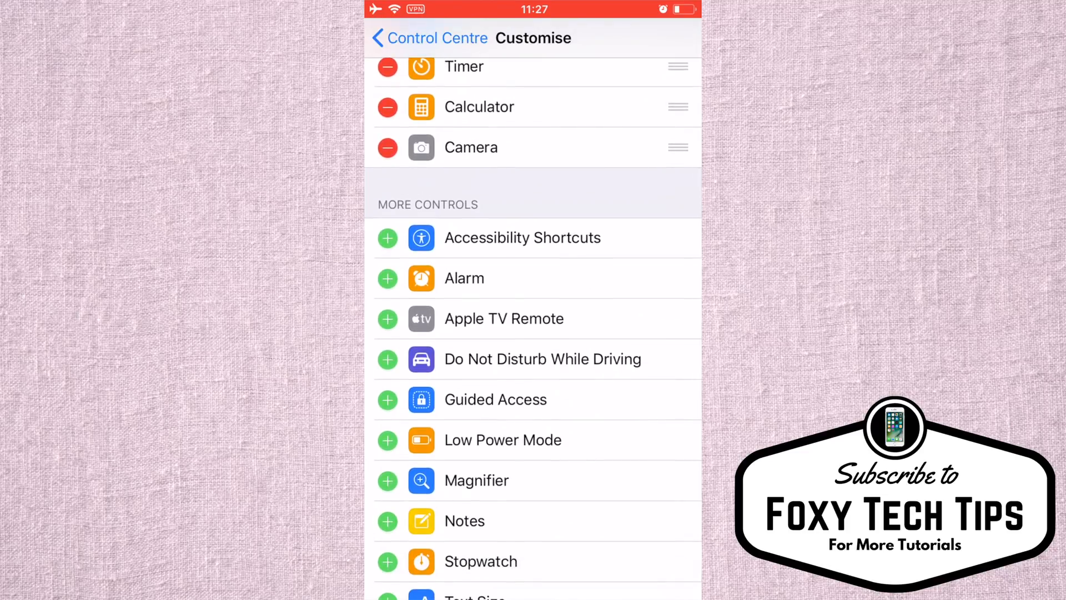
scroll("down", 3)
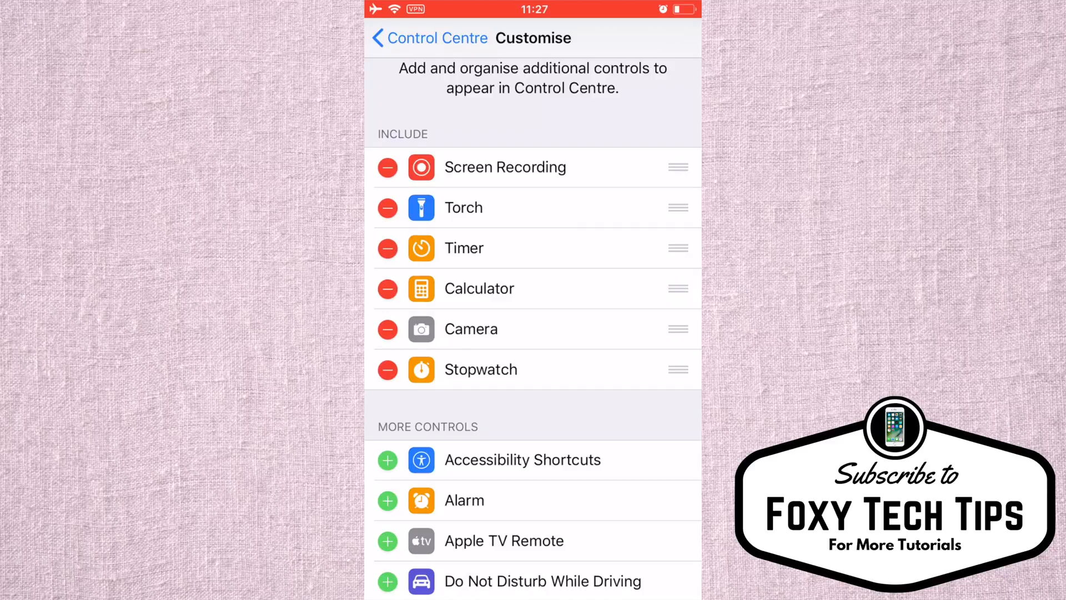
Drag Stopwatch above Screen Recording so it sits first among included controls
left_click_drag(677, 369, 677, 320)
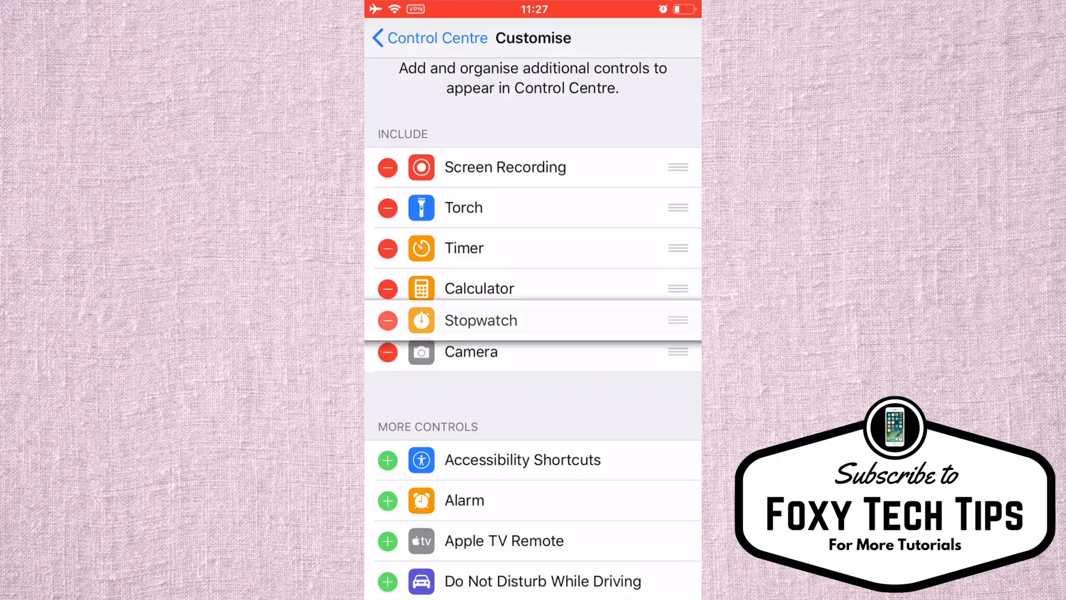
left_click_drag(678, 319, 677, 167)
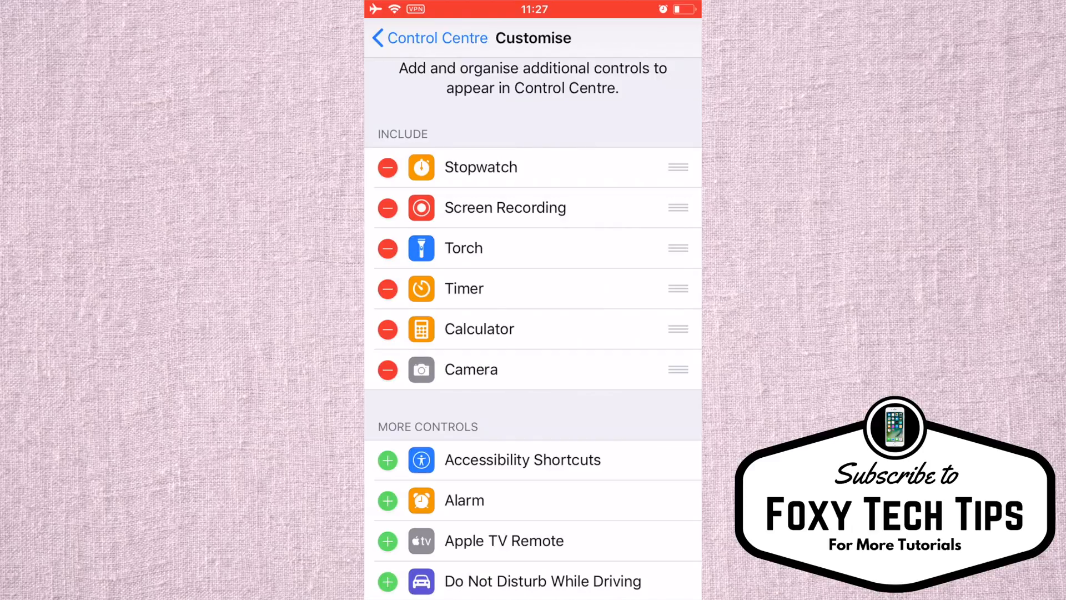
Add Low Power Mode to the included controls and rearrange the Include list
scroll("down", 3)
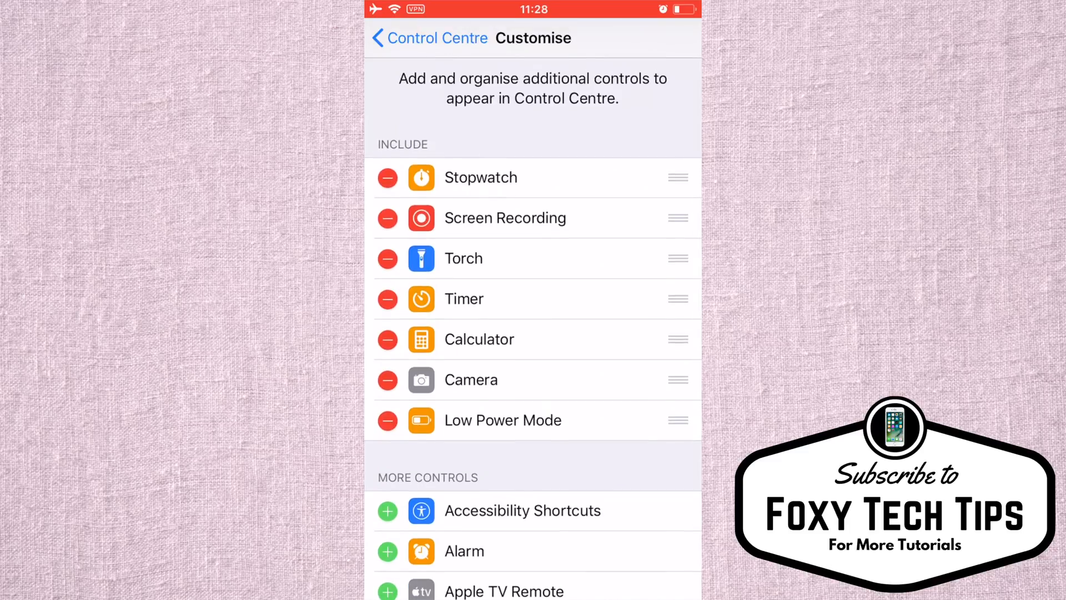
left_click_drag(678, 380, 678, 178)
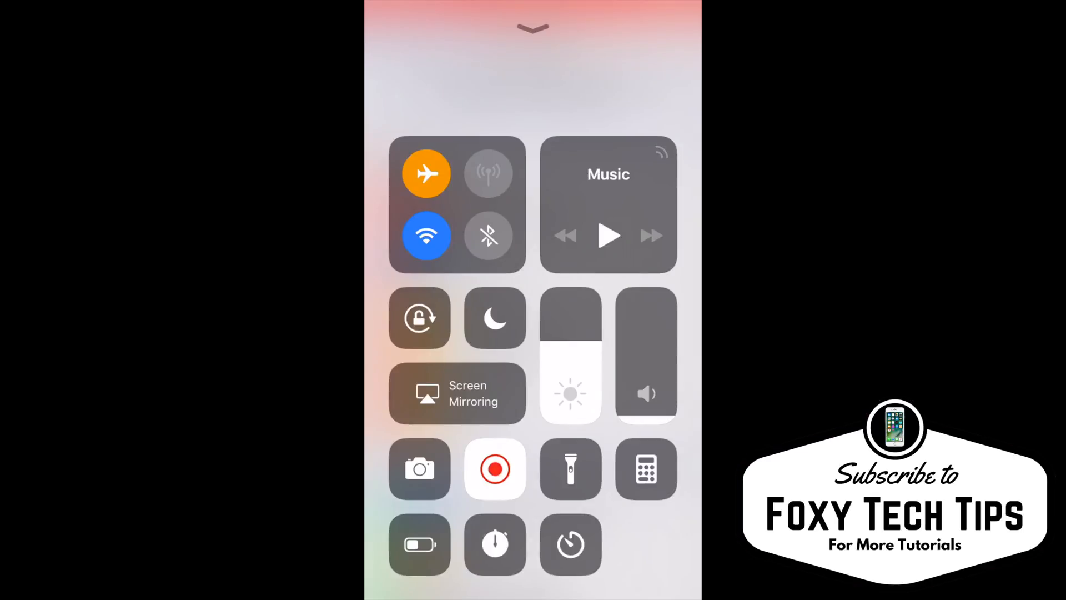
Bring up Control Centre to confirm Stopwatch and Low Power Mode appear
left_click(420, 545)
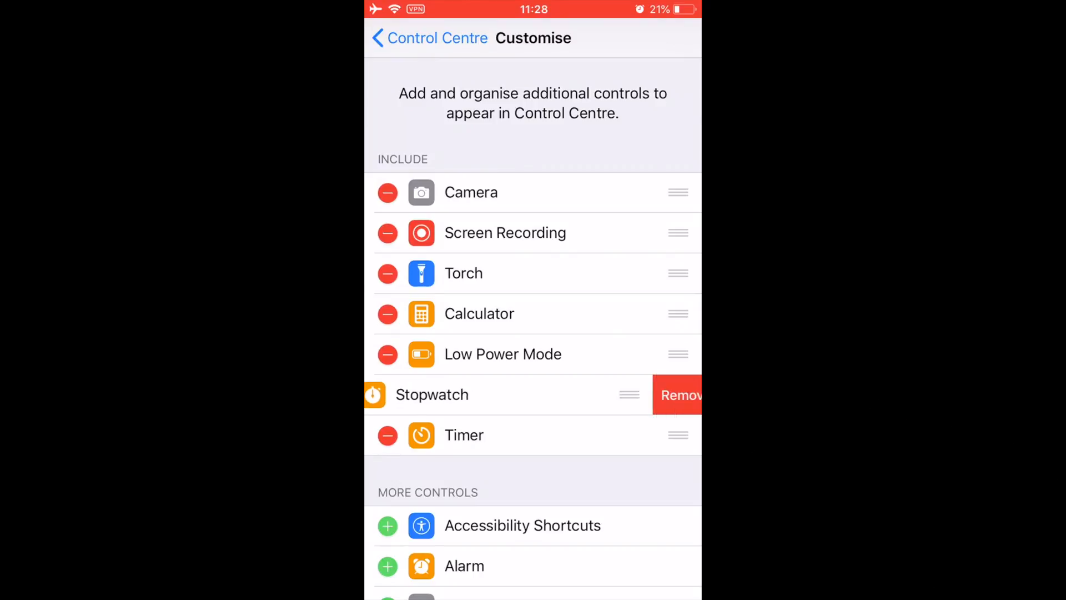
Remove Stopwatch, leaving Camera, Screen Recording, Torch, Calculator, Low Power Mode, Timer
left_click(681, 395)
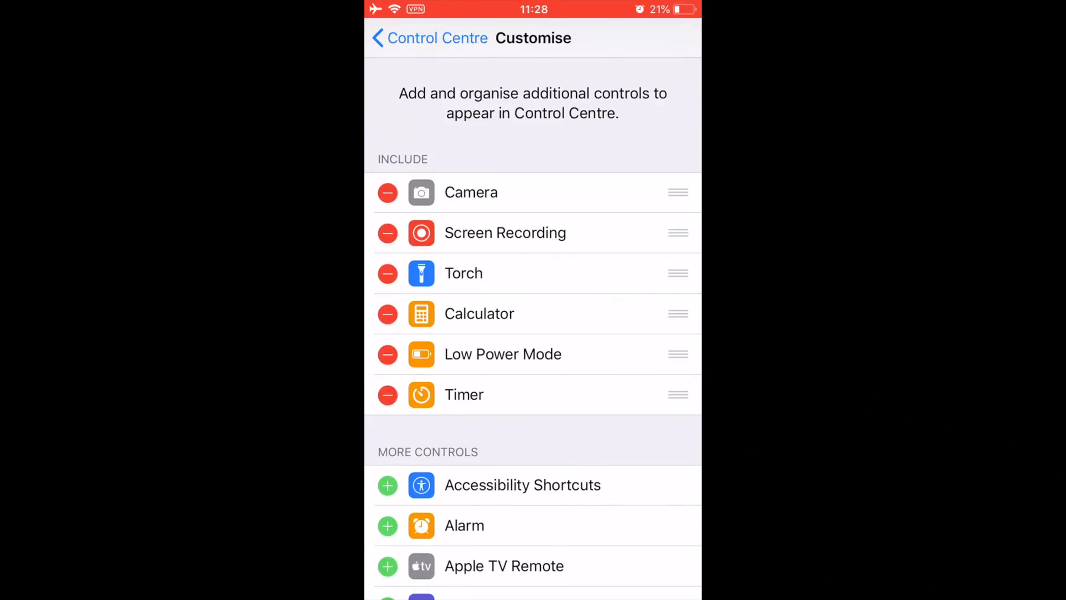